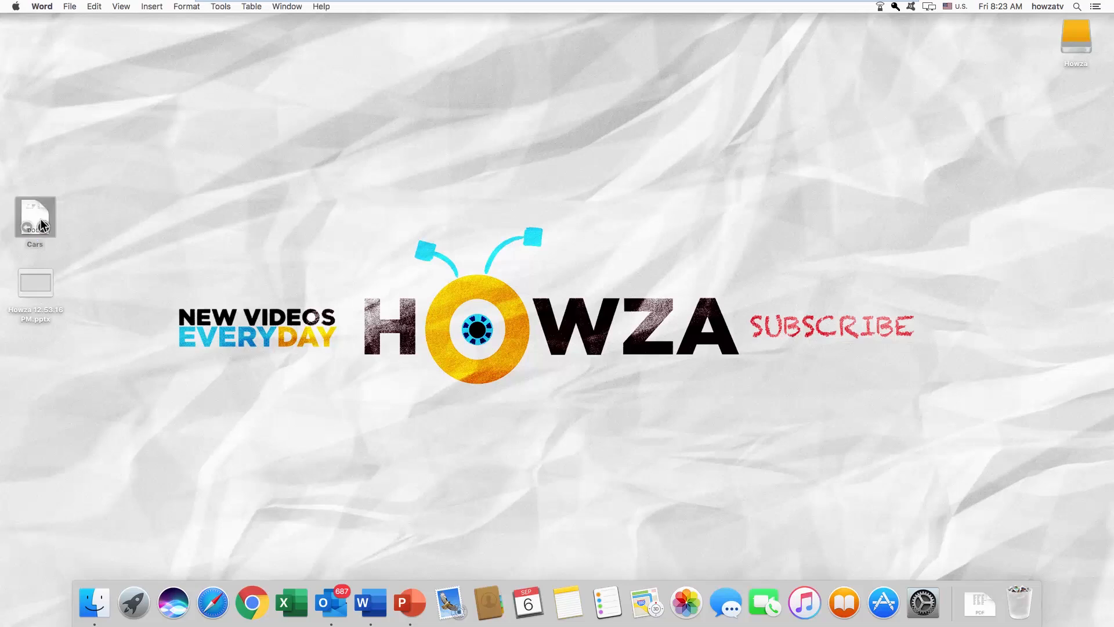
Open the Cars.docx document from the desktop in Word.
double_click(33, 219)
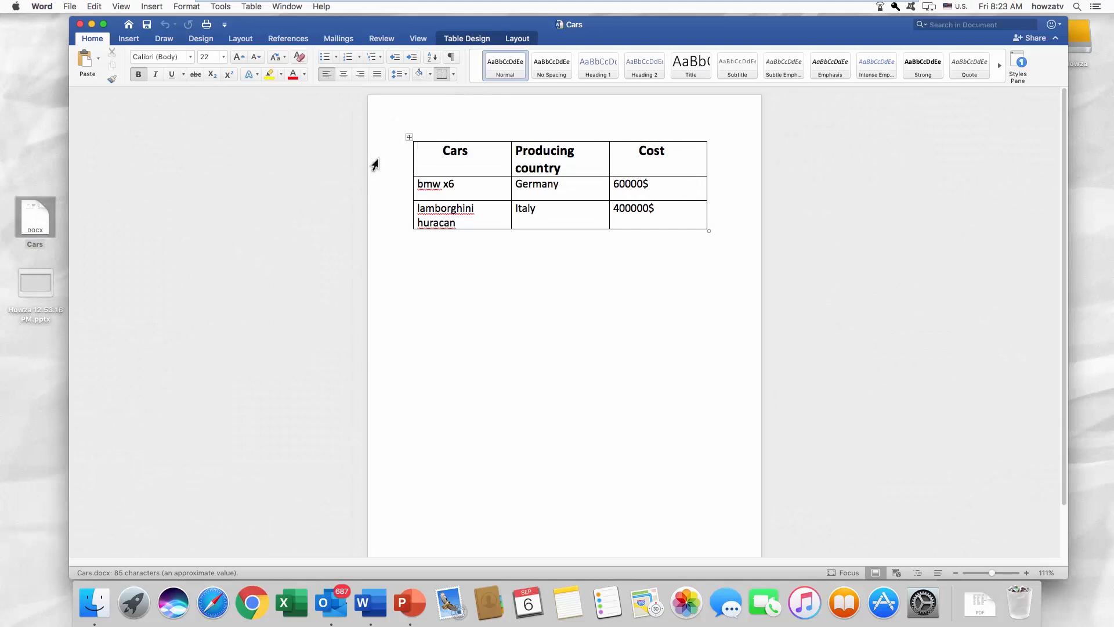
Select and copy the entire Cars table, then close the Word document.
left_click(409, 137)
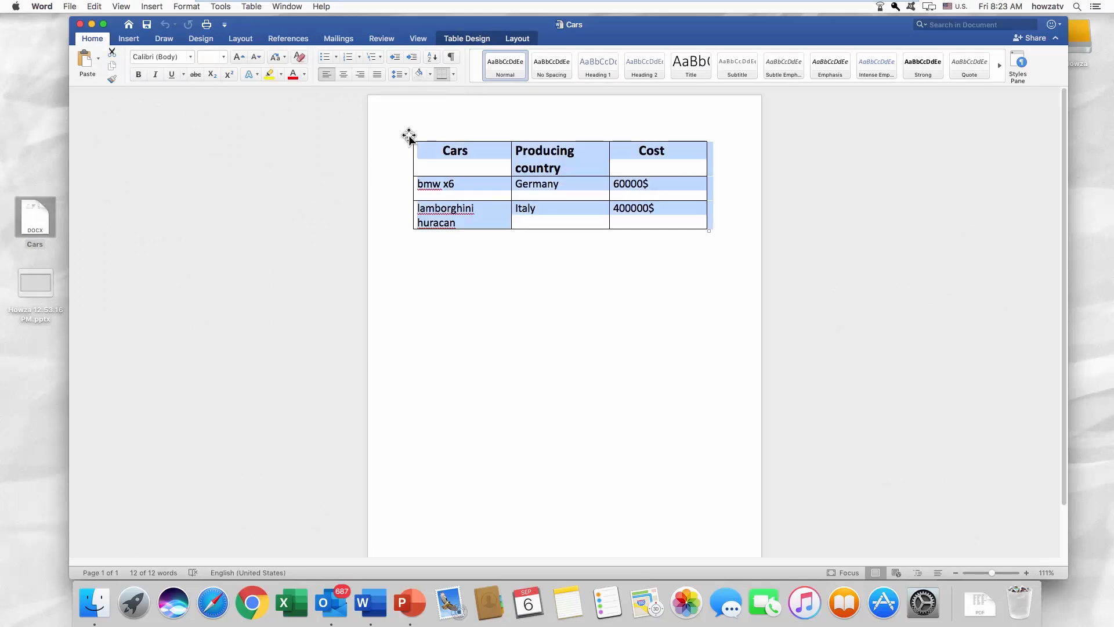
right_click(408, 137)
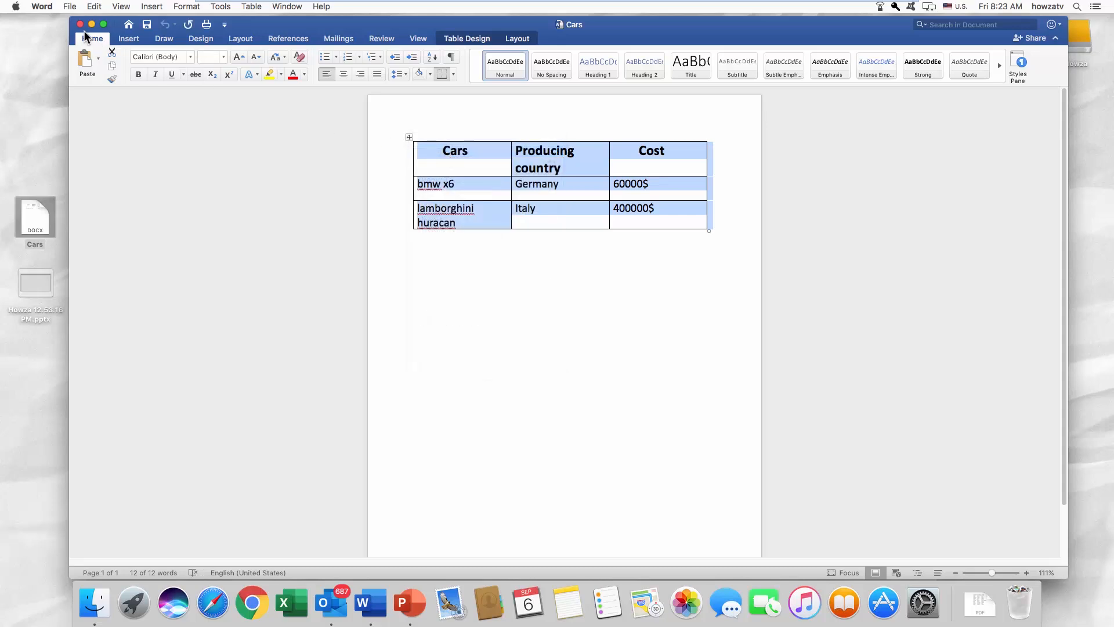
left_click(80, 24)
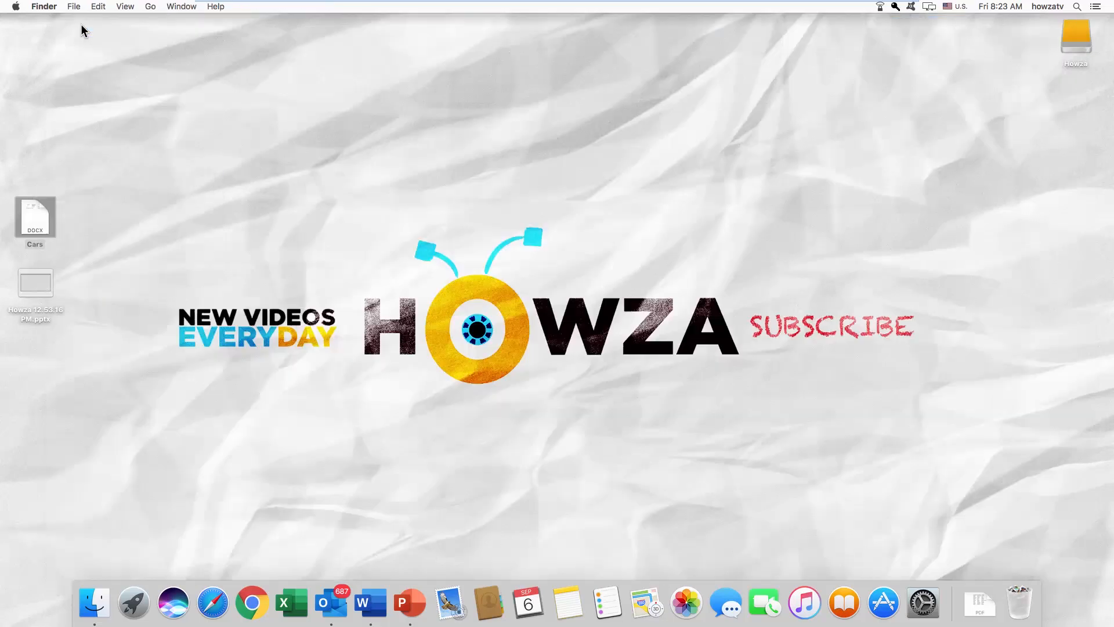
Open the blank presentation, paste the table as a picture, then undo it.
double_click(35, 281)
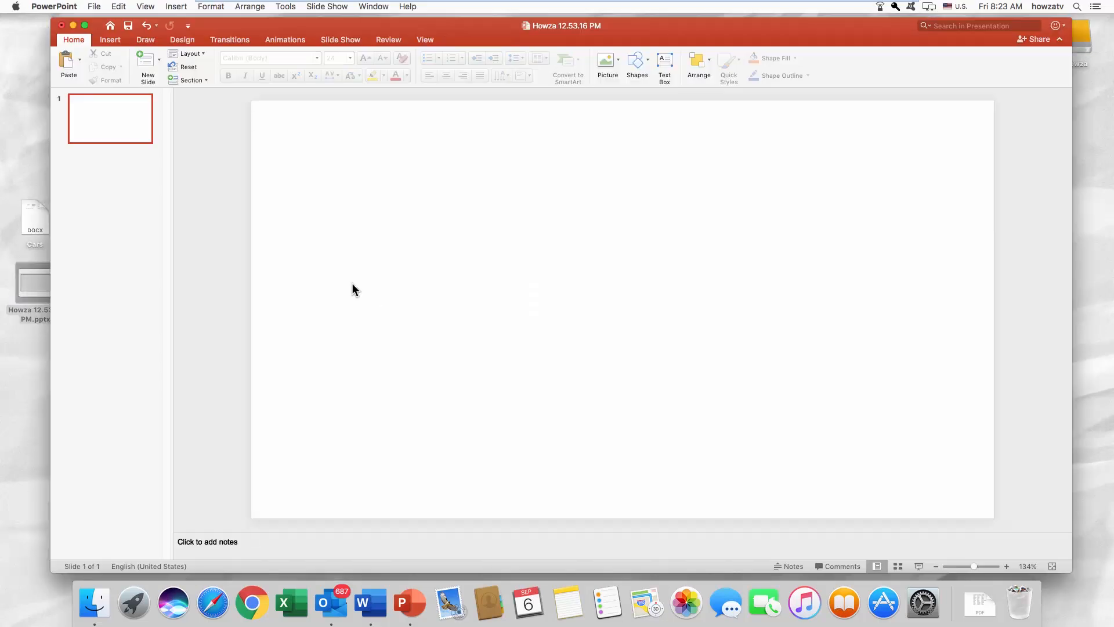
left_click(80, 58)
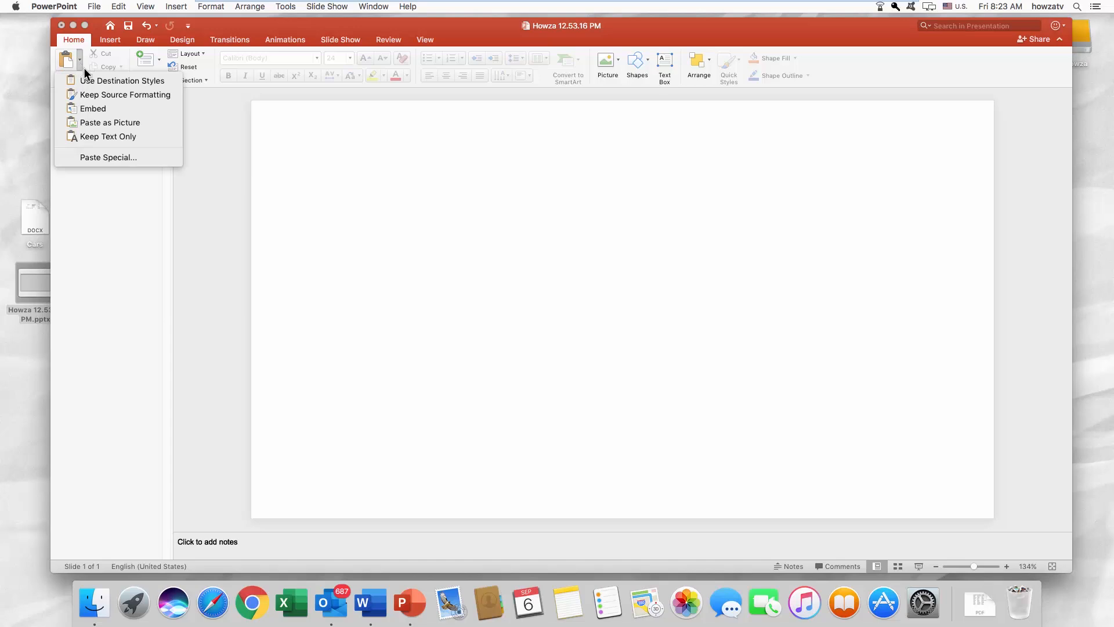
mouse_move(120, 81)
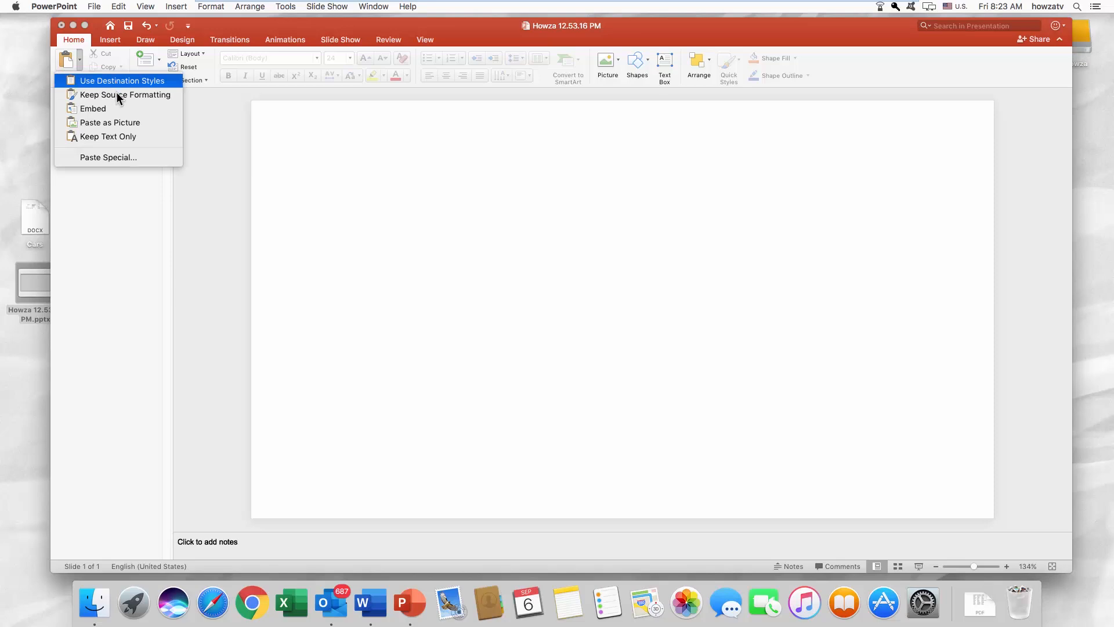
mouse_move(120, 108)
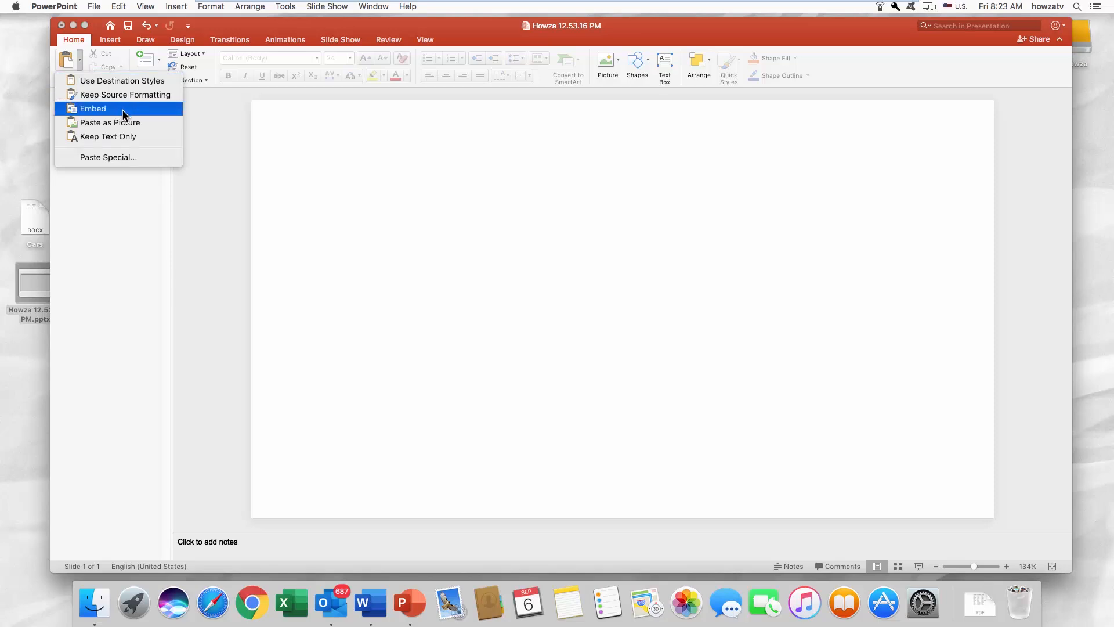
mouse_move(124, 122)
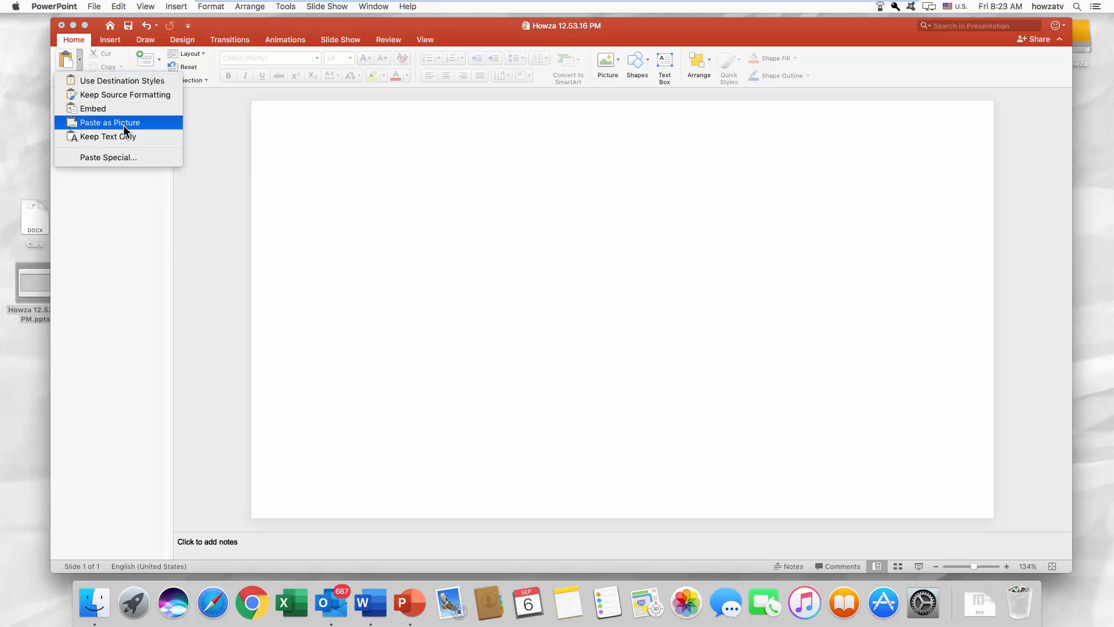
mouse_move(135, 139)
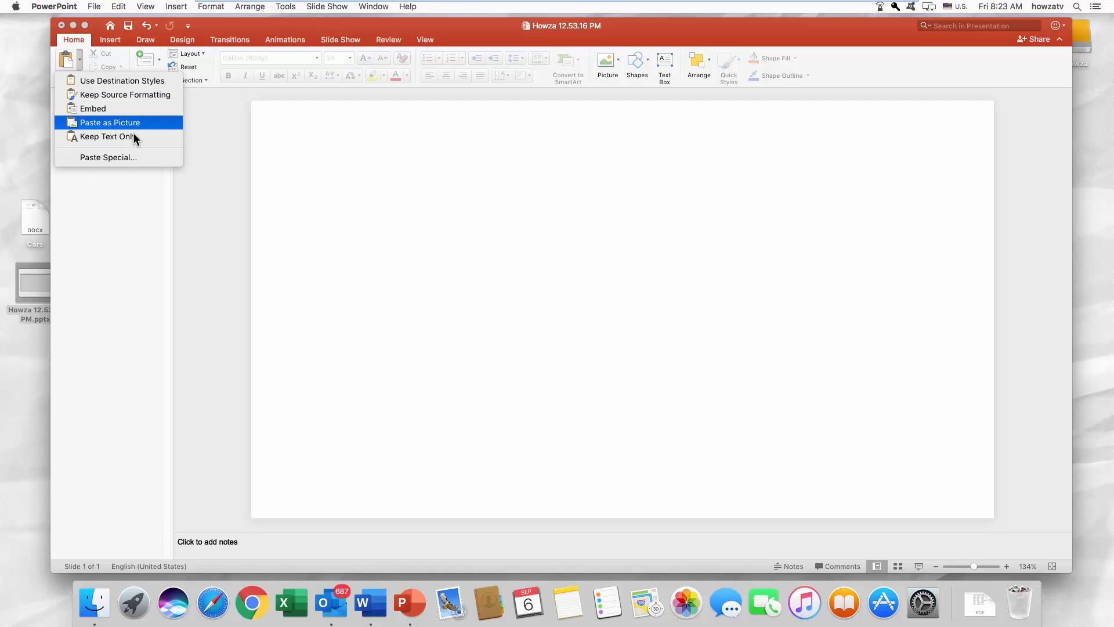
left_click(109, 122)
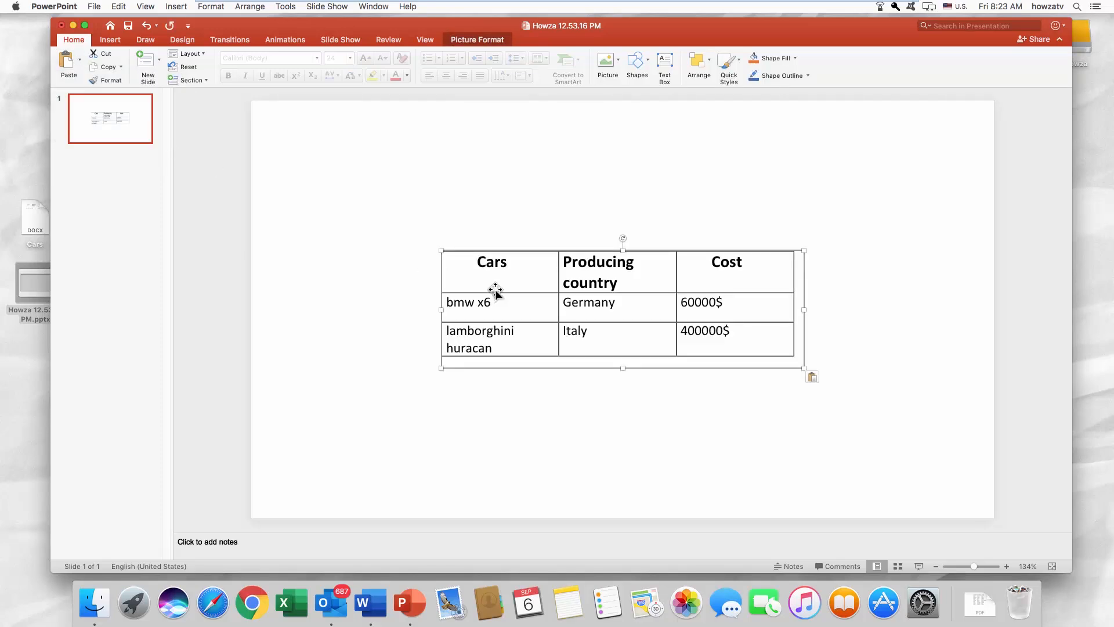
left_click(641, 418)
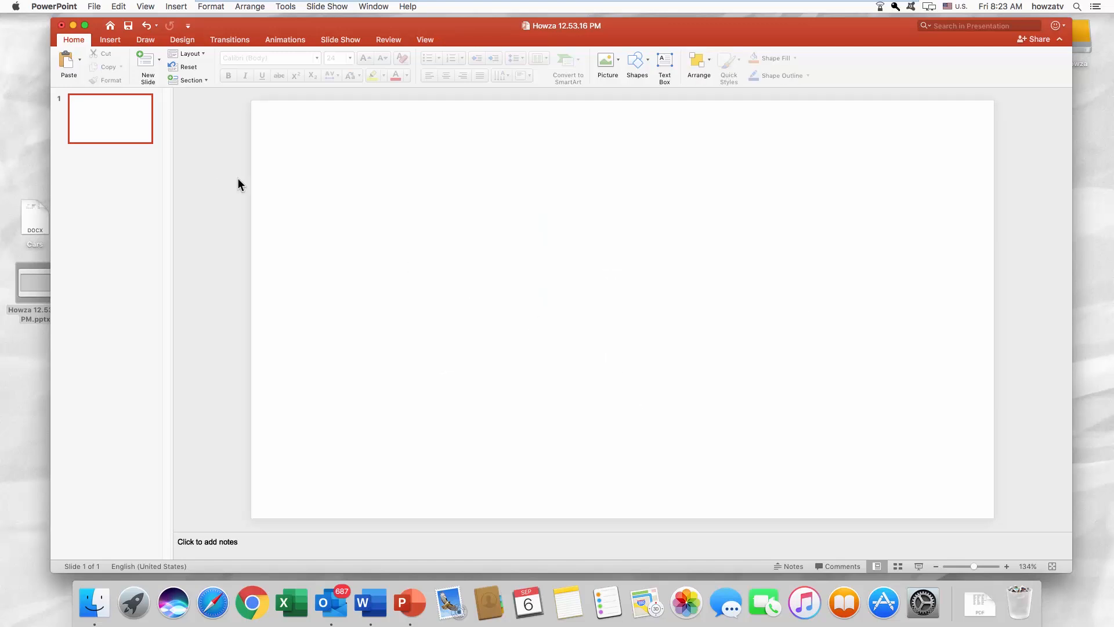
Paste the Cars table again with Keep Source Formatting as an editable table.
left_click(78, 59)
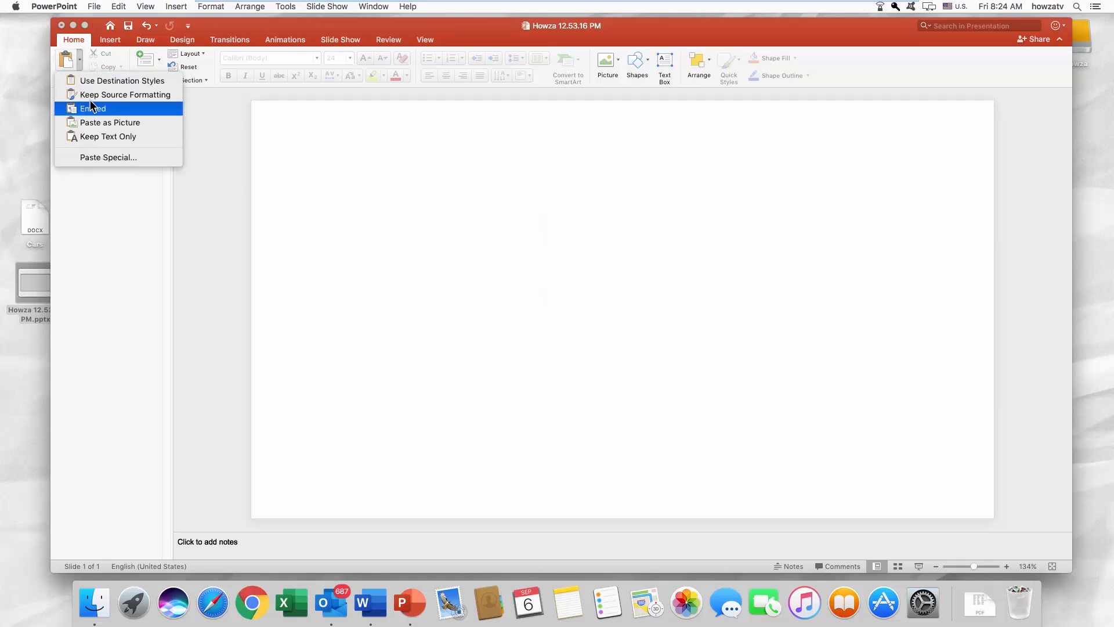
left_click(93, 108)
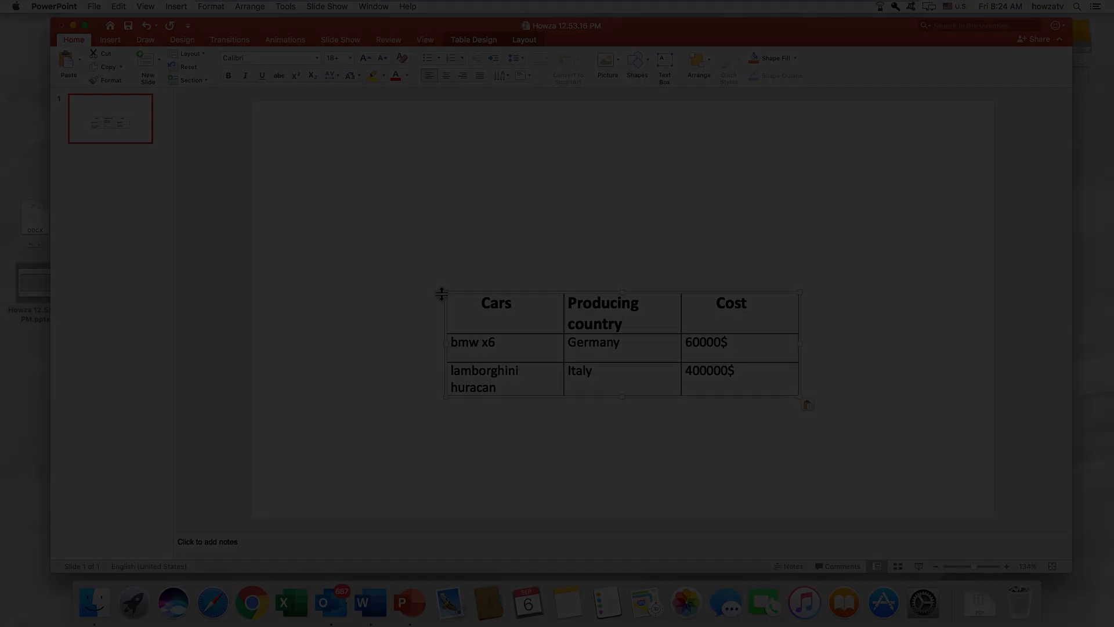